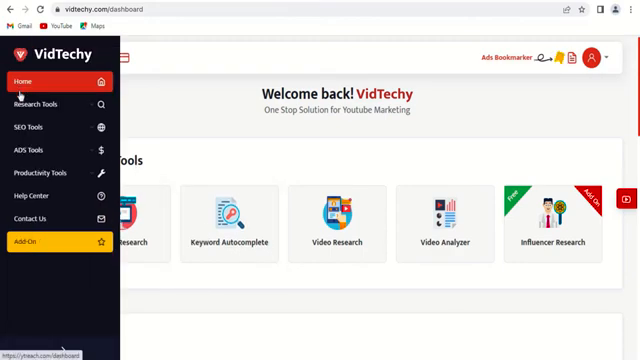
# Step: Open Keyword Autocomplete from the Research Tools list in the sidebar
pyautogui.click(36, 104)
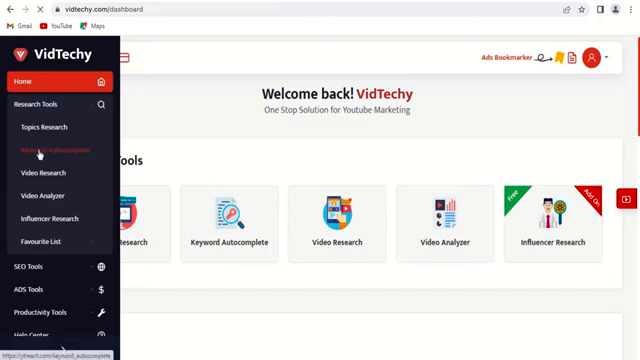
pyautogui.click(60, 150)
pyautogui.write('fitness')
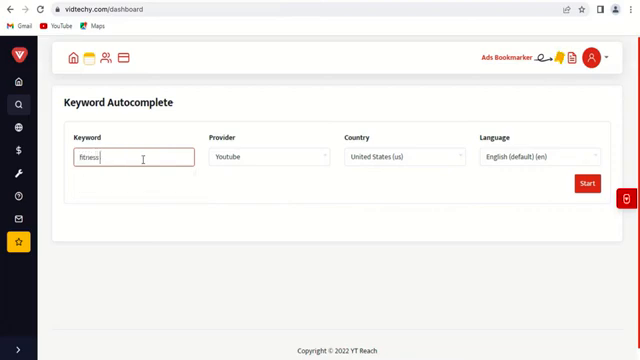
# Step: Search autocomplete for 'fitness tips' with YouTube as the provider
pyautogui.write('tips')
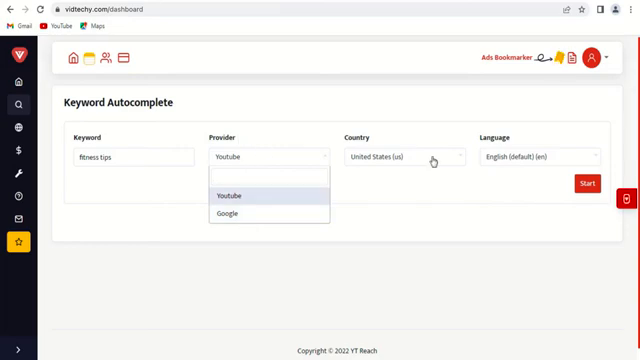
pyautogui.click(405, 156)
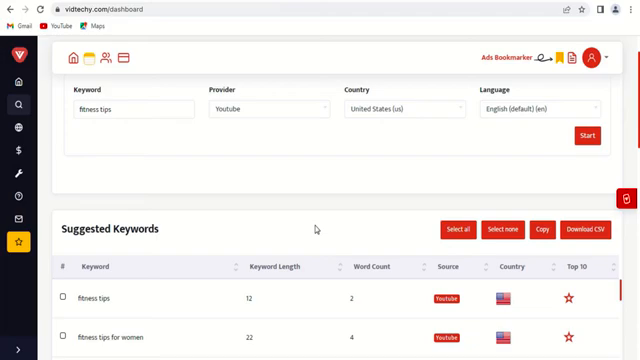
pyautogui.scroll(-3)
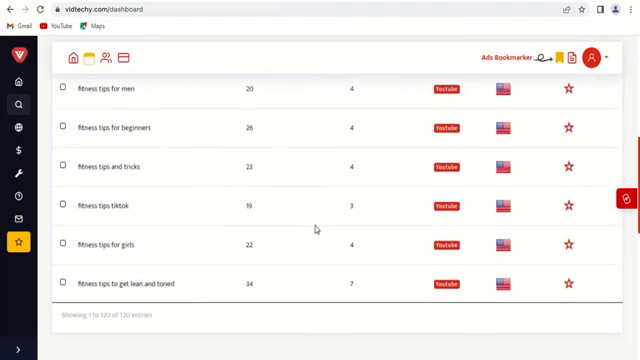
pyautogui.scroll(-3)
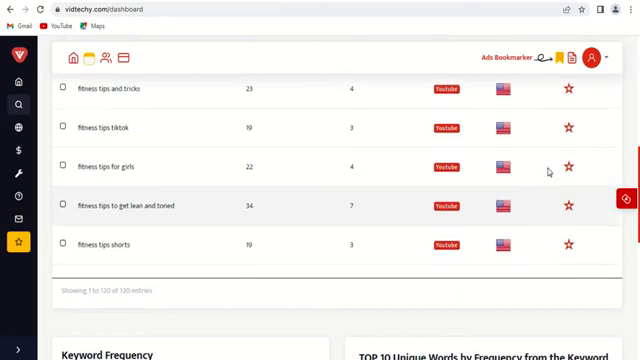
pyautogui.scroll(-3)
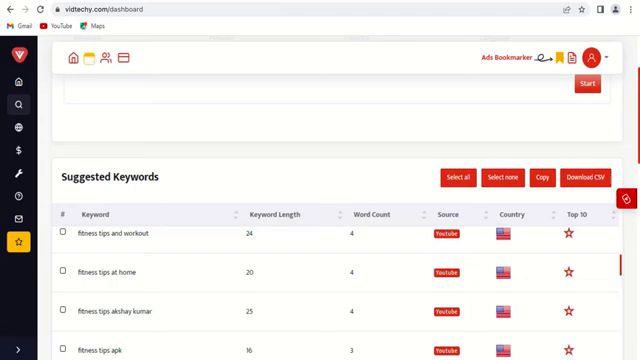
# Step: Scroll down to the Keyword Frequency table and top-10 chart for 'fitness tips'
pyautogui.scroll(-3)
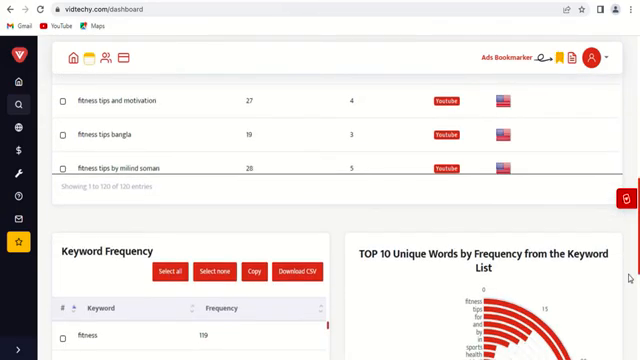
pyautogui.scroll(-3)
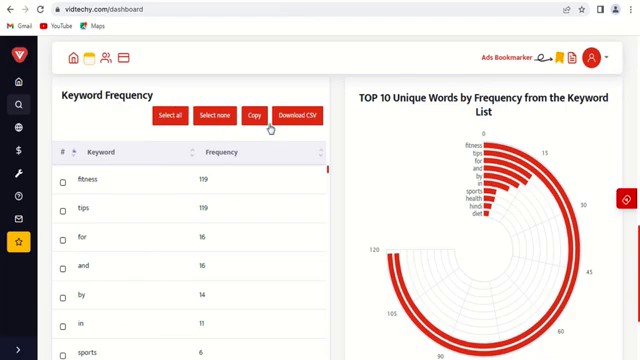
pyautogui.moveTo(534, 114)
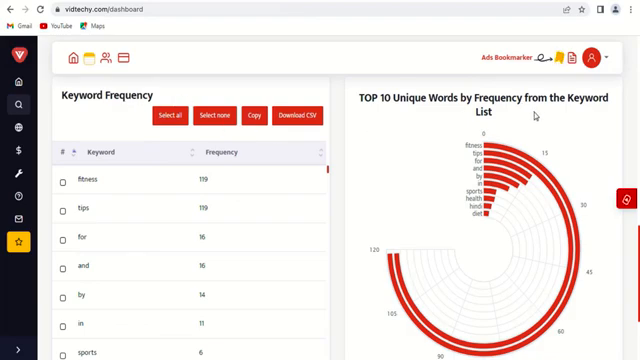
pyautogui.scroll(-3)
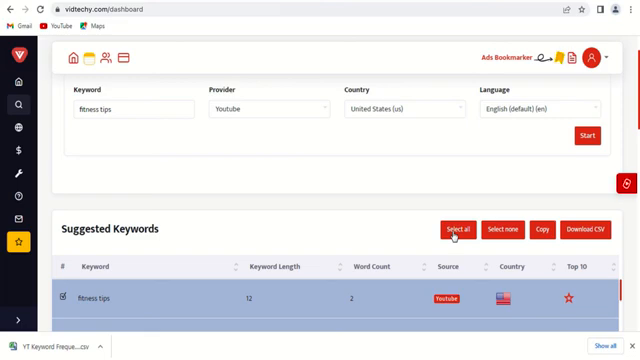
# Step: Select all 'fitness tips' suggested keywords for CSV export
pyautogui.click(541, 229)
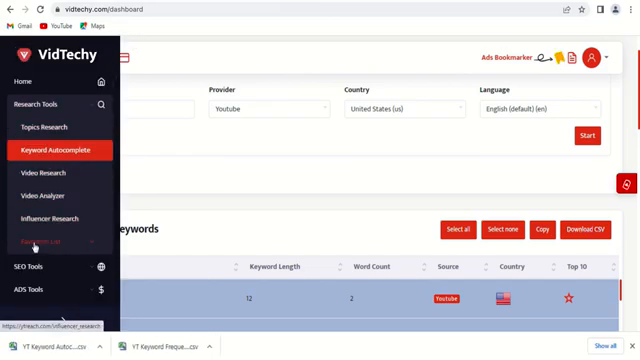
pyautogui.scroll(-3)
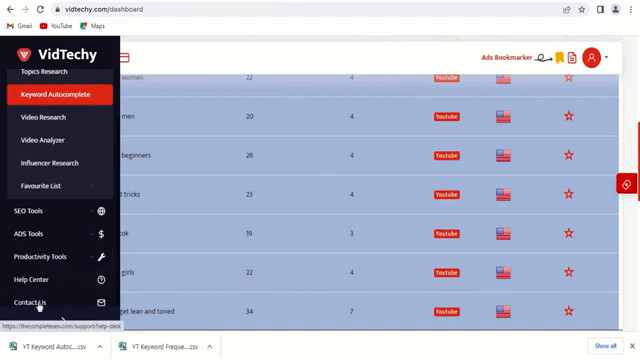